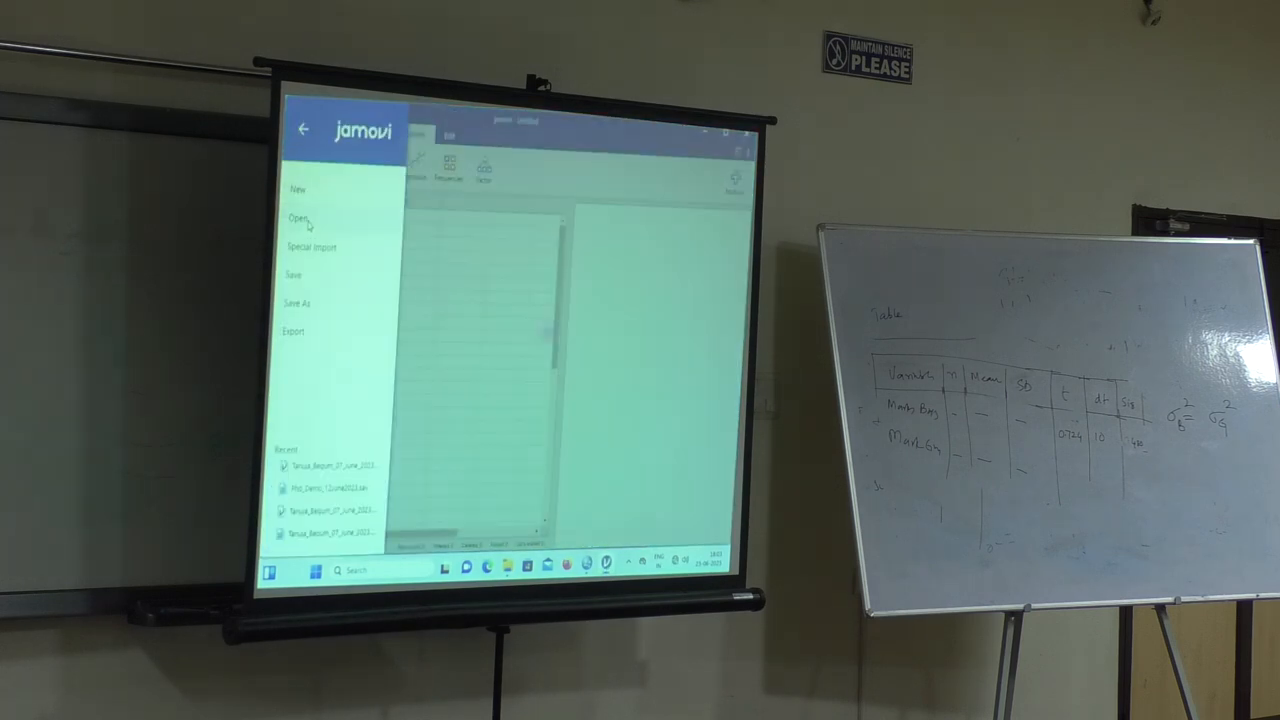
Step: Browse the computer's Desktop data files from jamovi's Open menu
{"action": "left_click", "coordinate": [298, 224]}
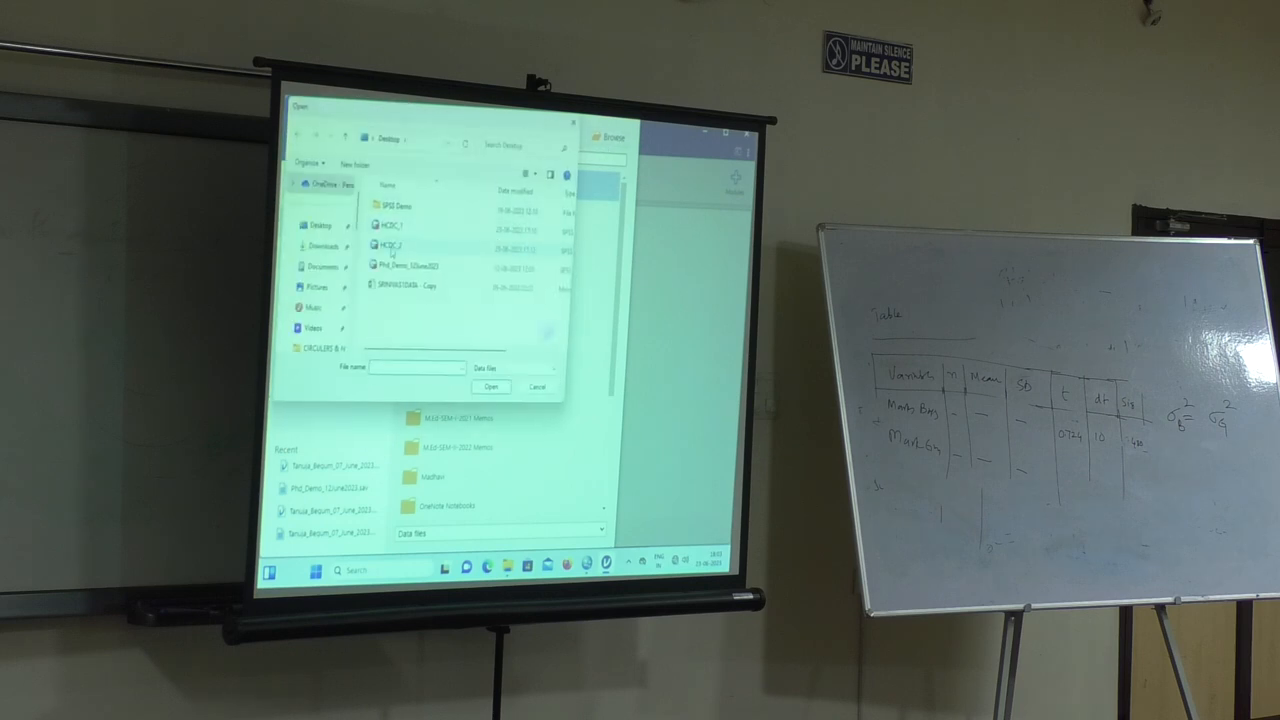
{"action": "left_click", "coordinate": [392, 246]}
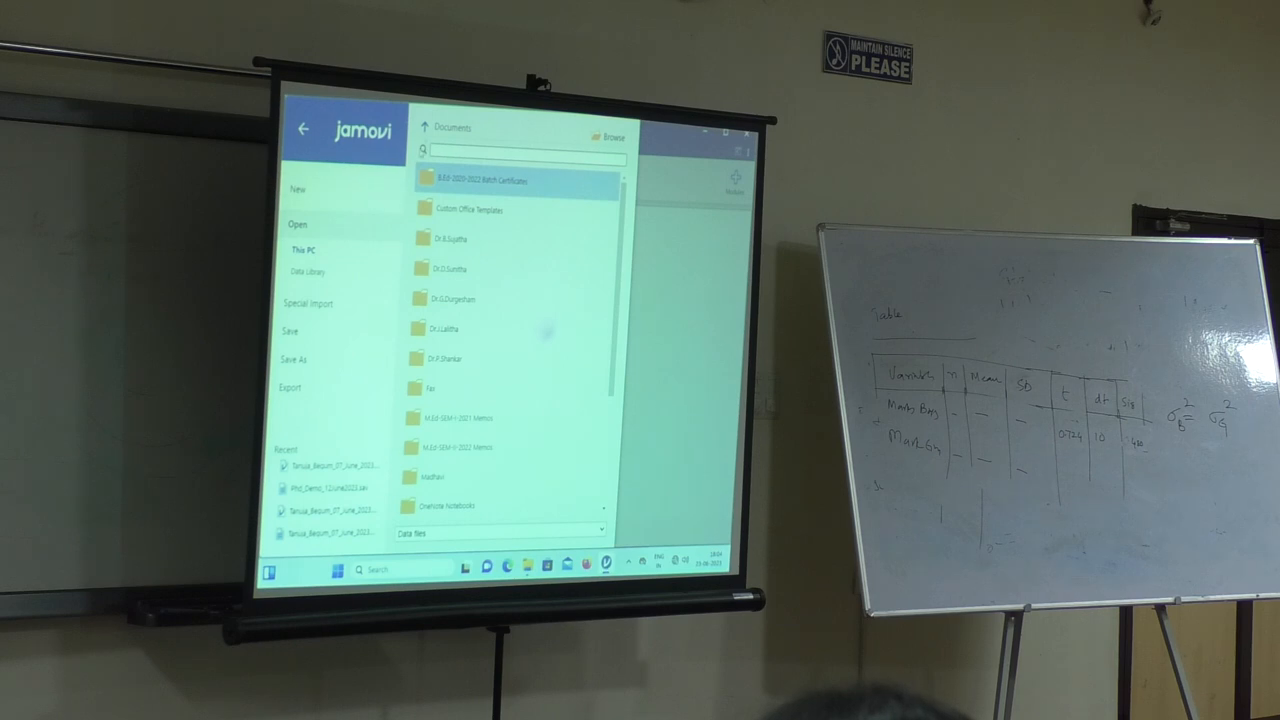
{"action": "left_click", "coordinate": [602, 135]}
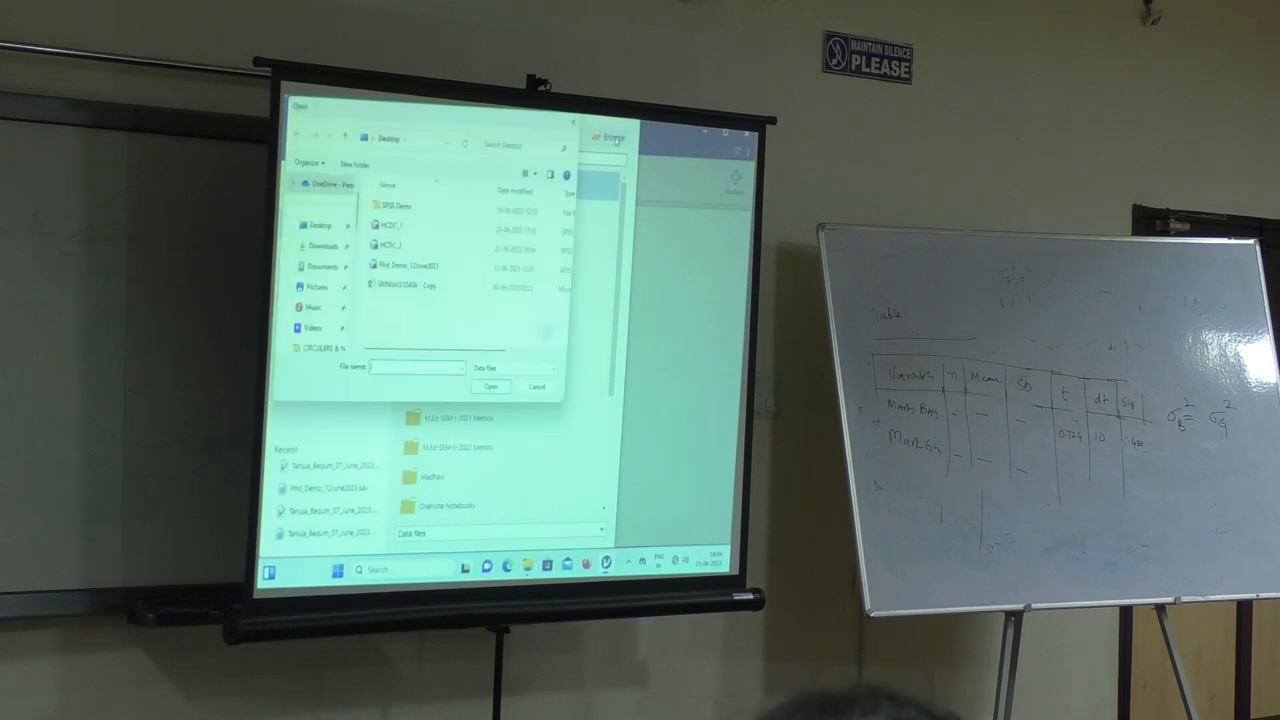
Step: Select HCDC_2 in the Open dialog and open it
{"action": "left_click", "coordinate": [390, 246]}
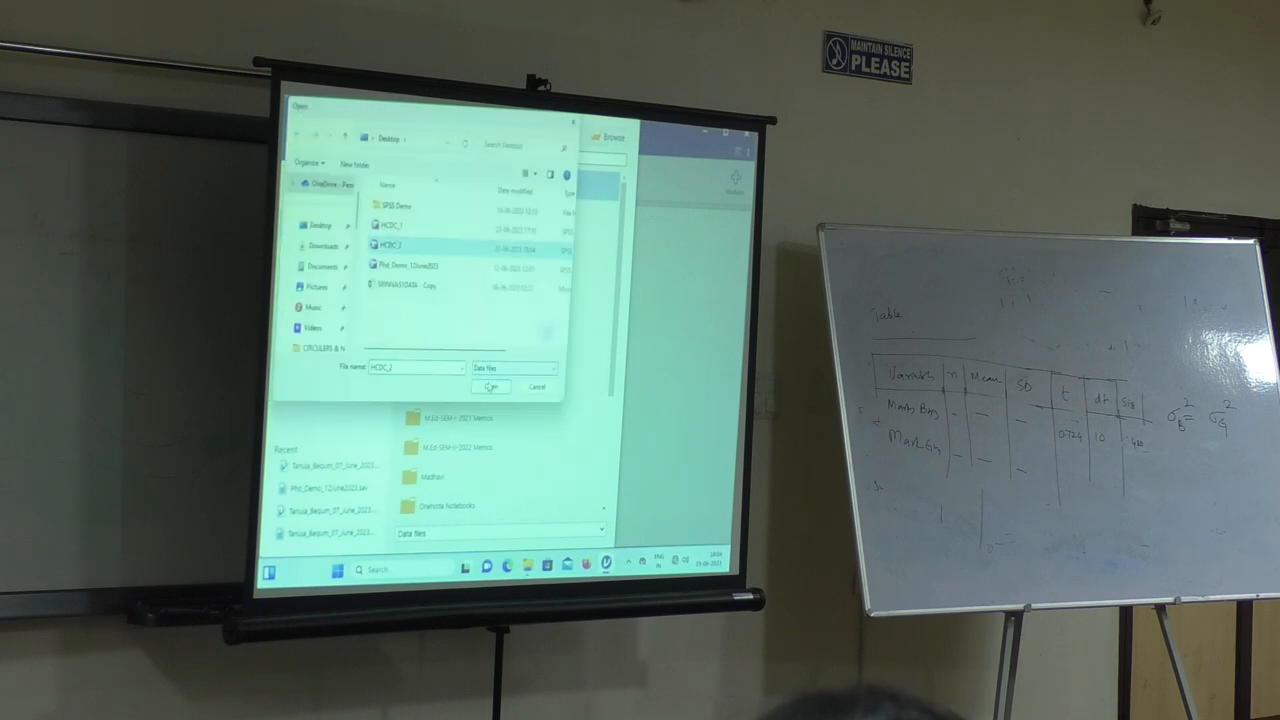
{"action": "left_click", "coordinate": [490, 387]}
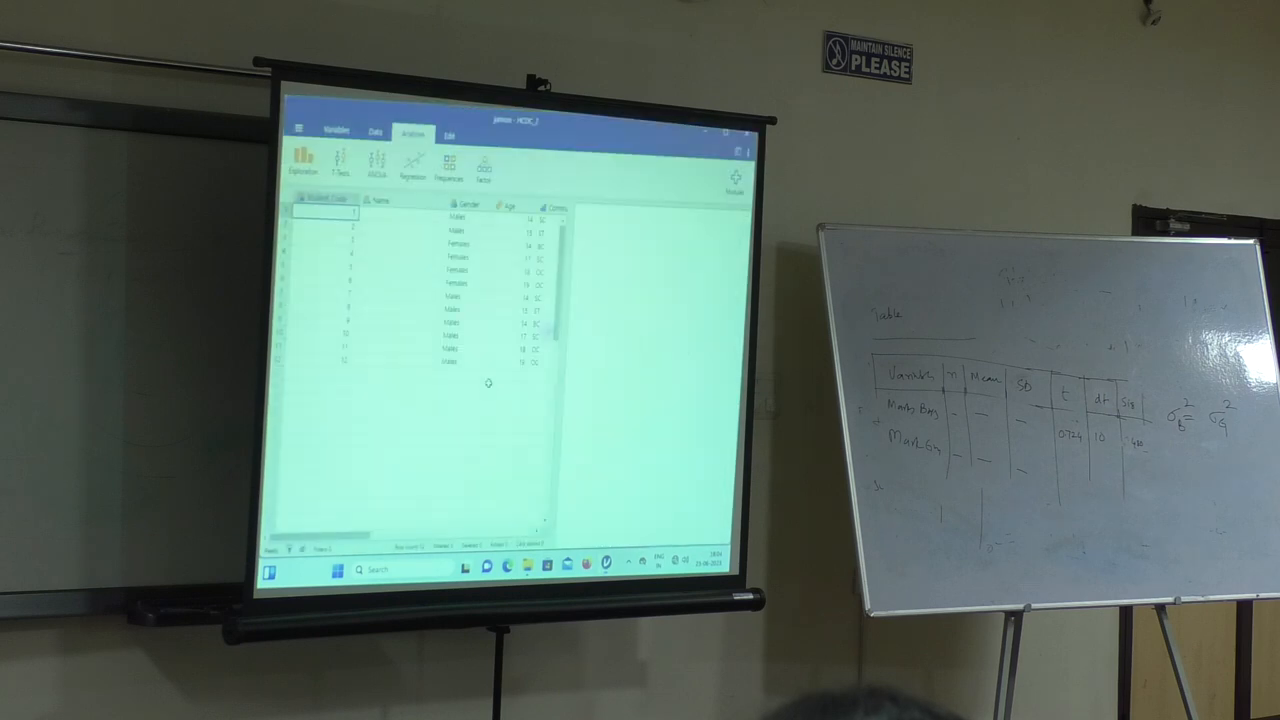
{"action": "mouse_move", "coordinate": [331, 306]}
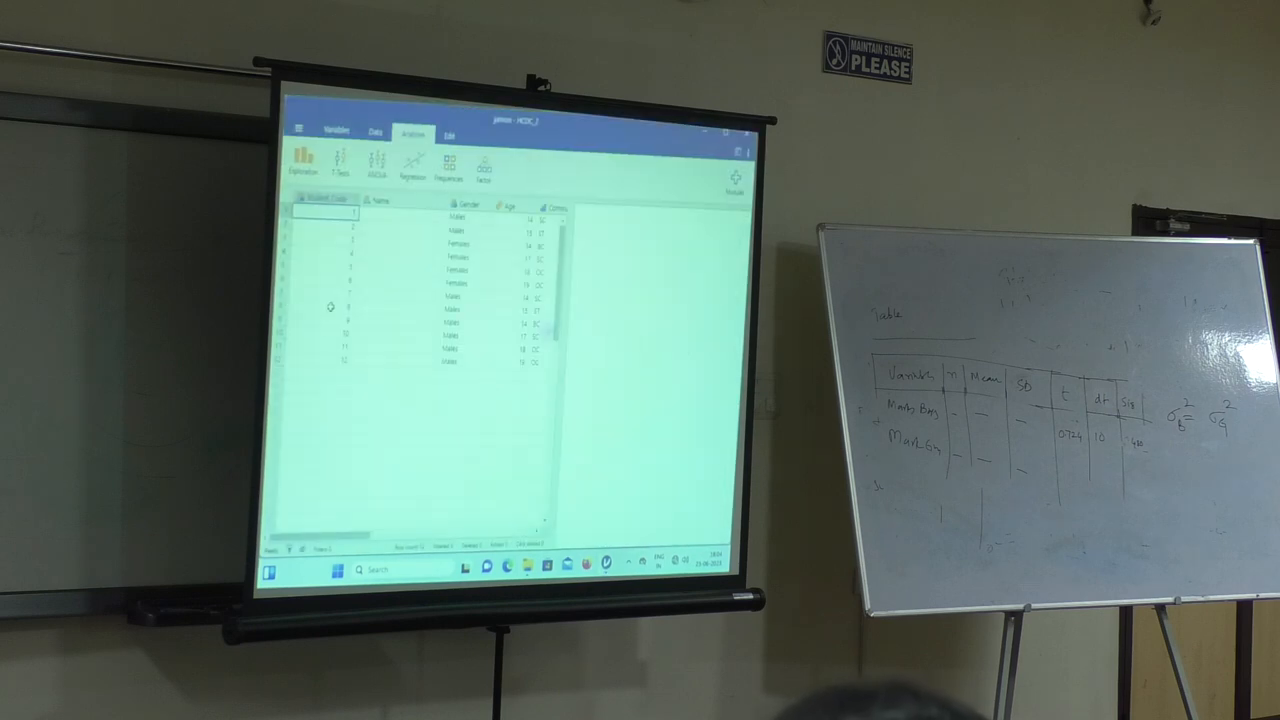
Step: Set up an Independent Samples T-Test with total_marks as dependent, and tick Descriptives
{"action": "left_click", "coordinate": [338, 163]}
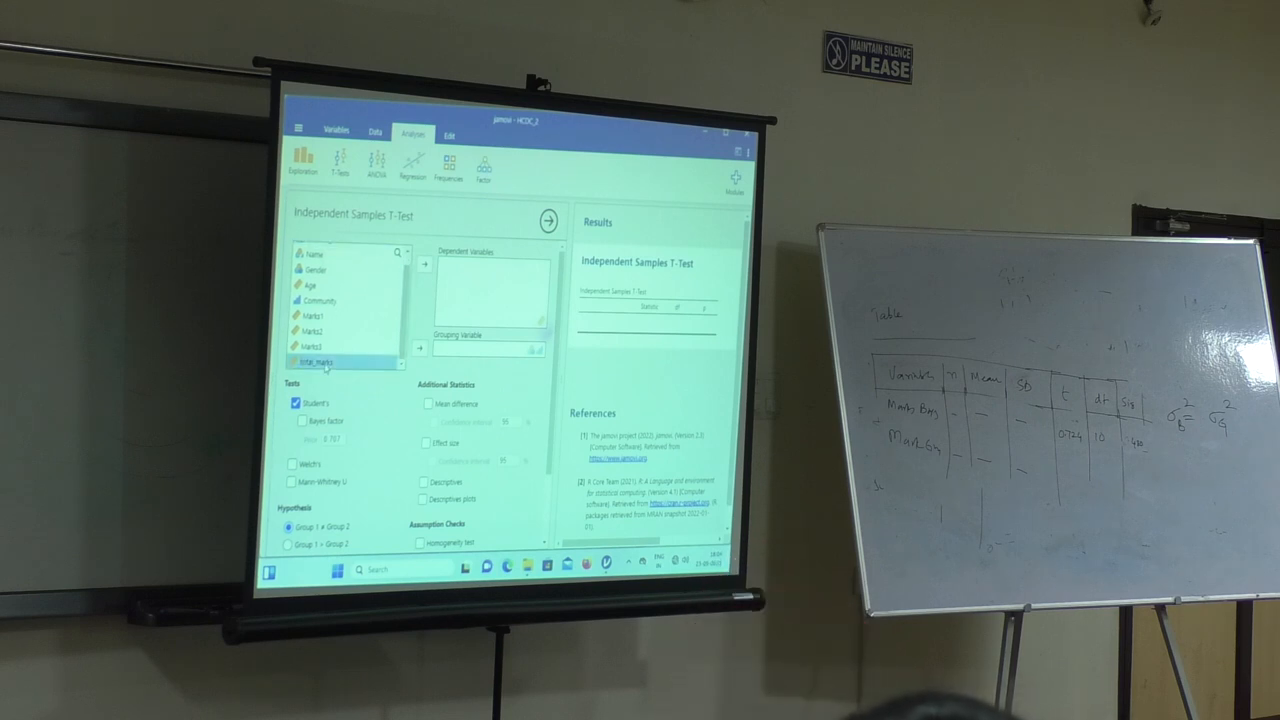
{"action": "left_click", "coordinate": [425, 263]}
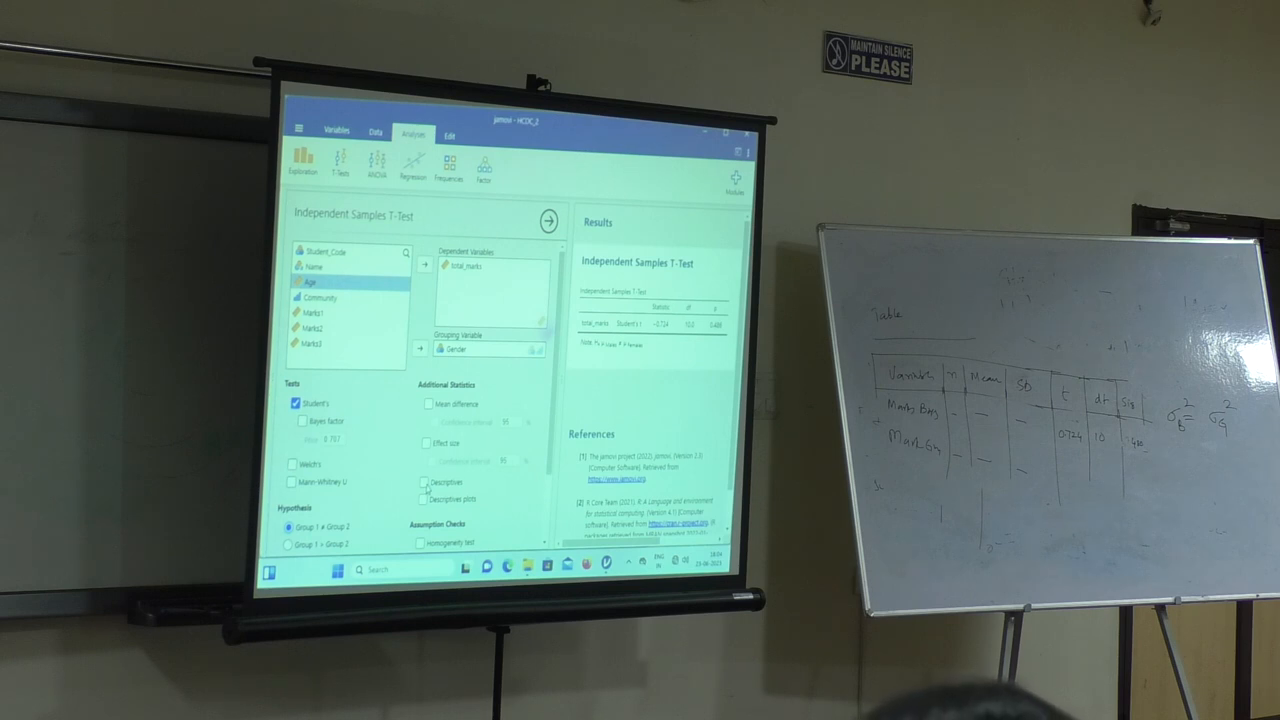
{"action": "left_click", "coordinate": [424, 482]}
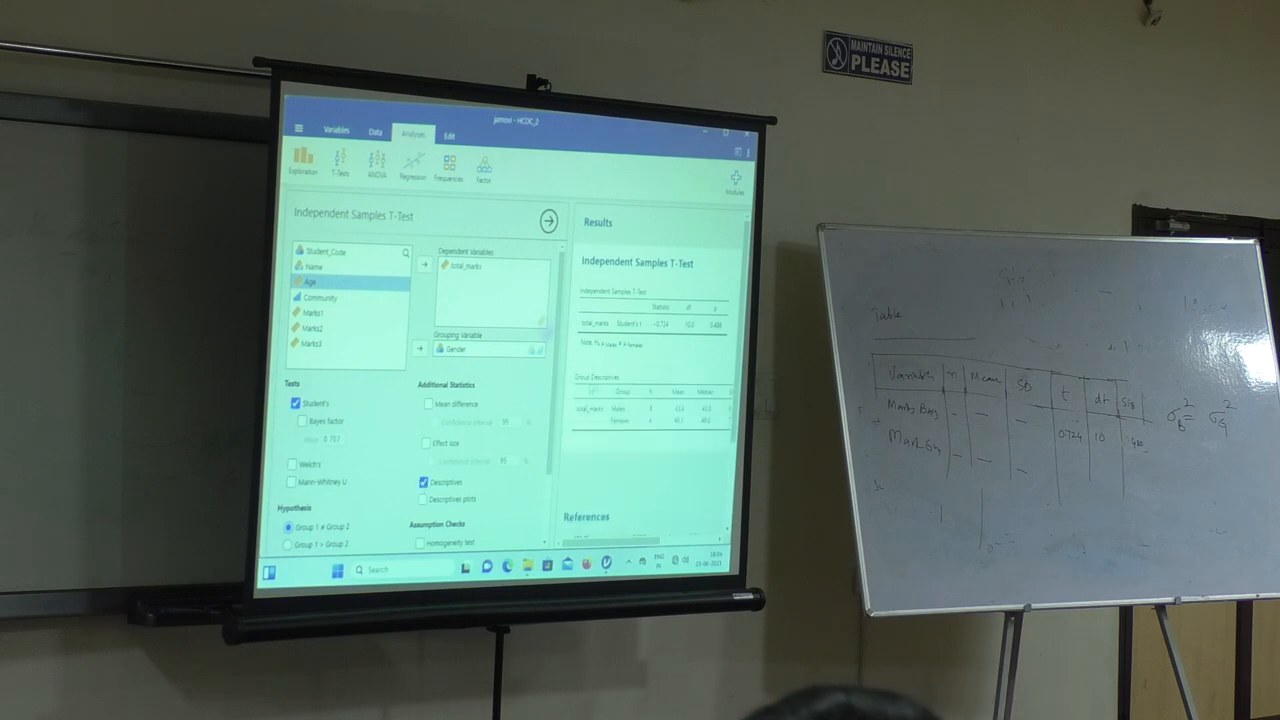